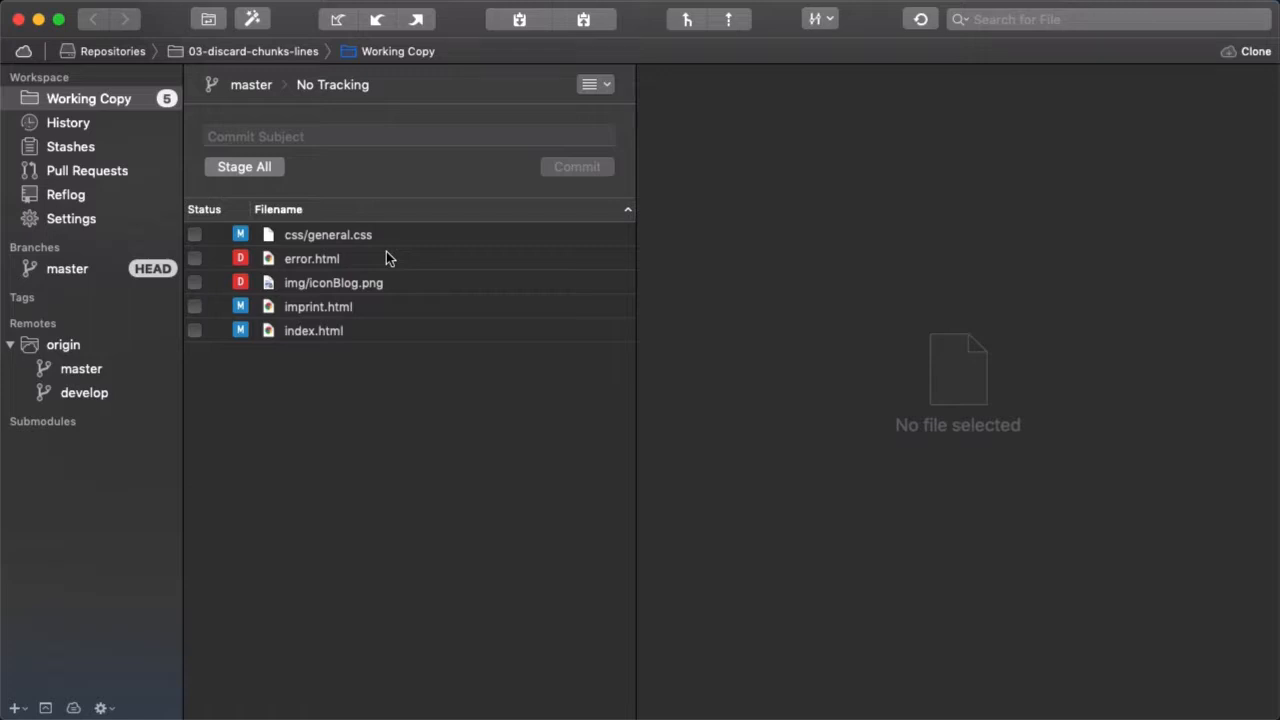
Show imprint.html's diff and permanently discard its first chunk, the page title edit.
{"action": "left_click", "coordinate": [318, 306]}
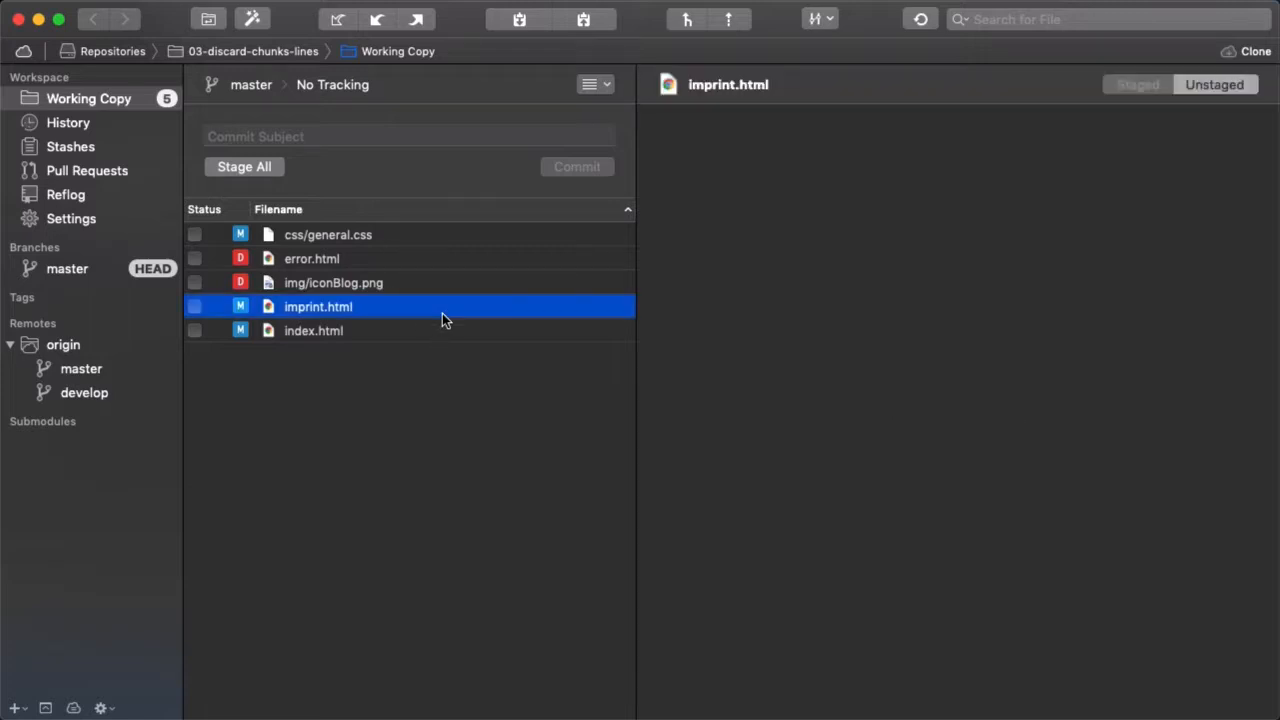
{"action": "left_click", "coordinate": [316, 306]}
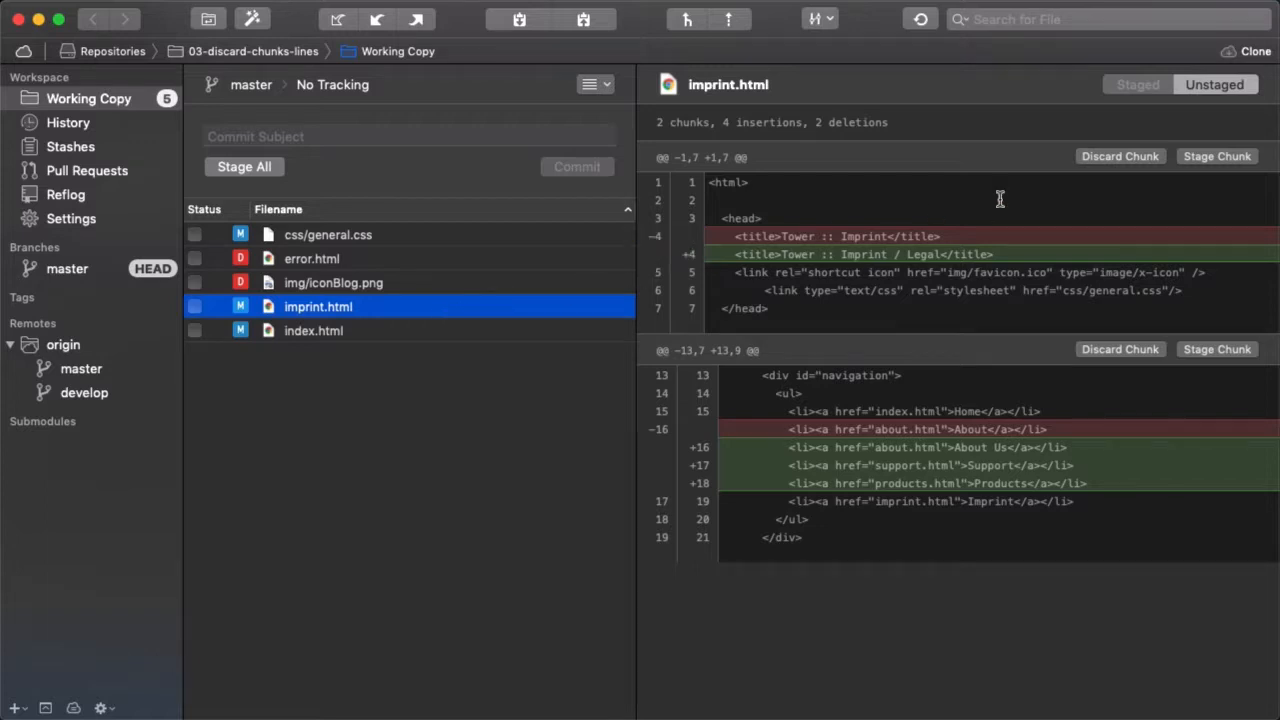
{"action": "left_click", "coordinate": [1120, 156]}
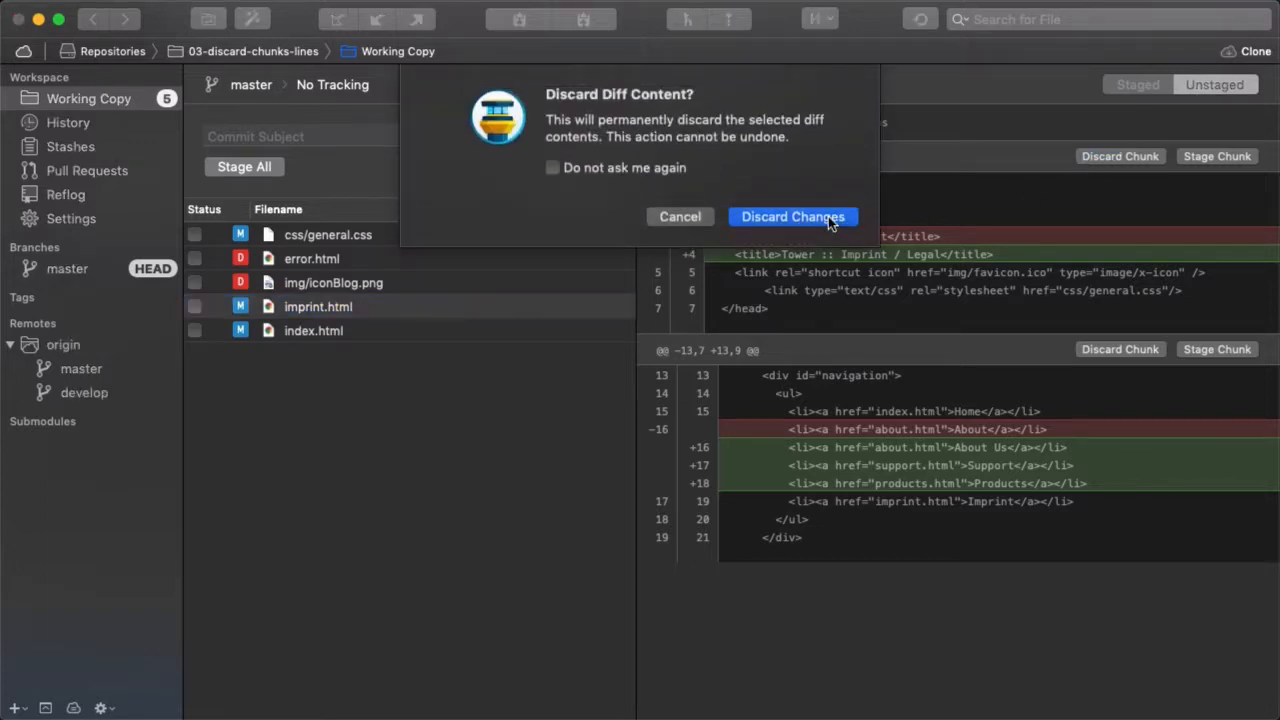
{"action": "left_click", "coordinate": [792, 216]}
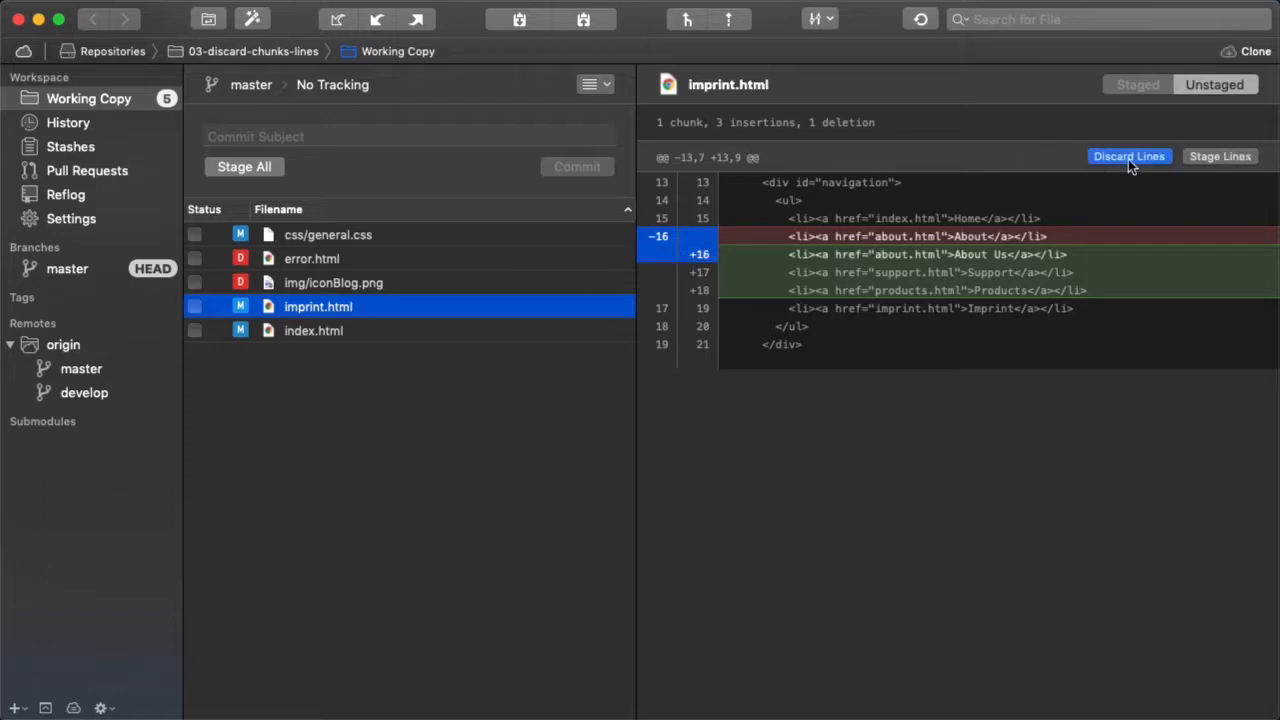
Discard the About link lines, stage the added Support link line, and switch to the Staged view.
{"action": "left_click", "coordinate": [1128, 156]}
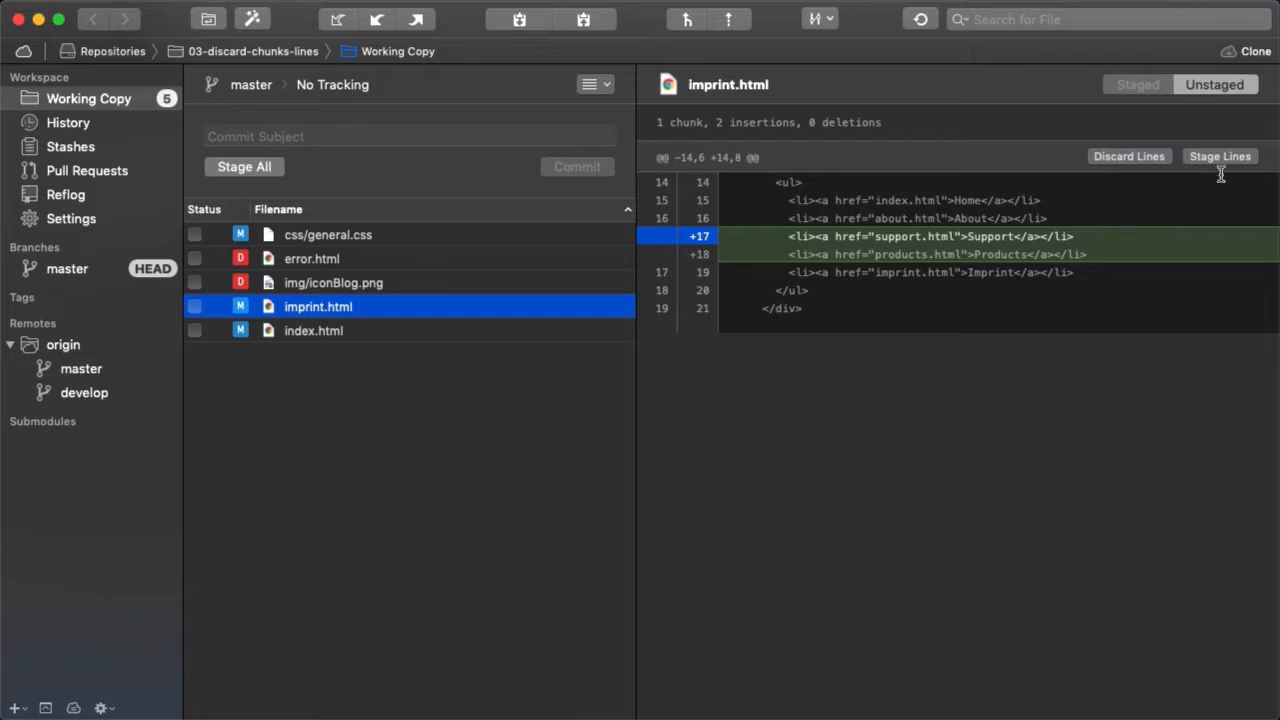
{"action": "left_click", "coordinate": [1220, 156]}
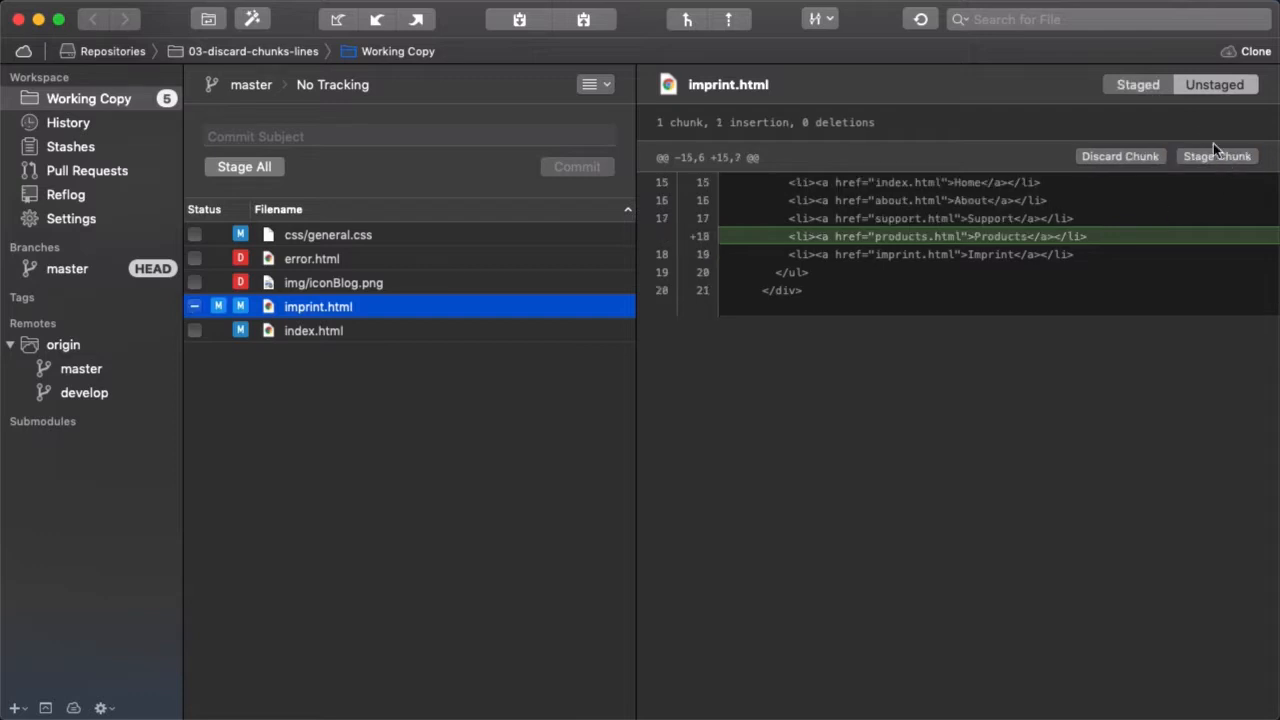
{"action": "left_click", "coordinate": [1216, 156]}
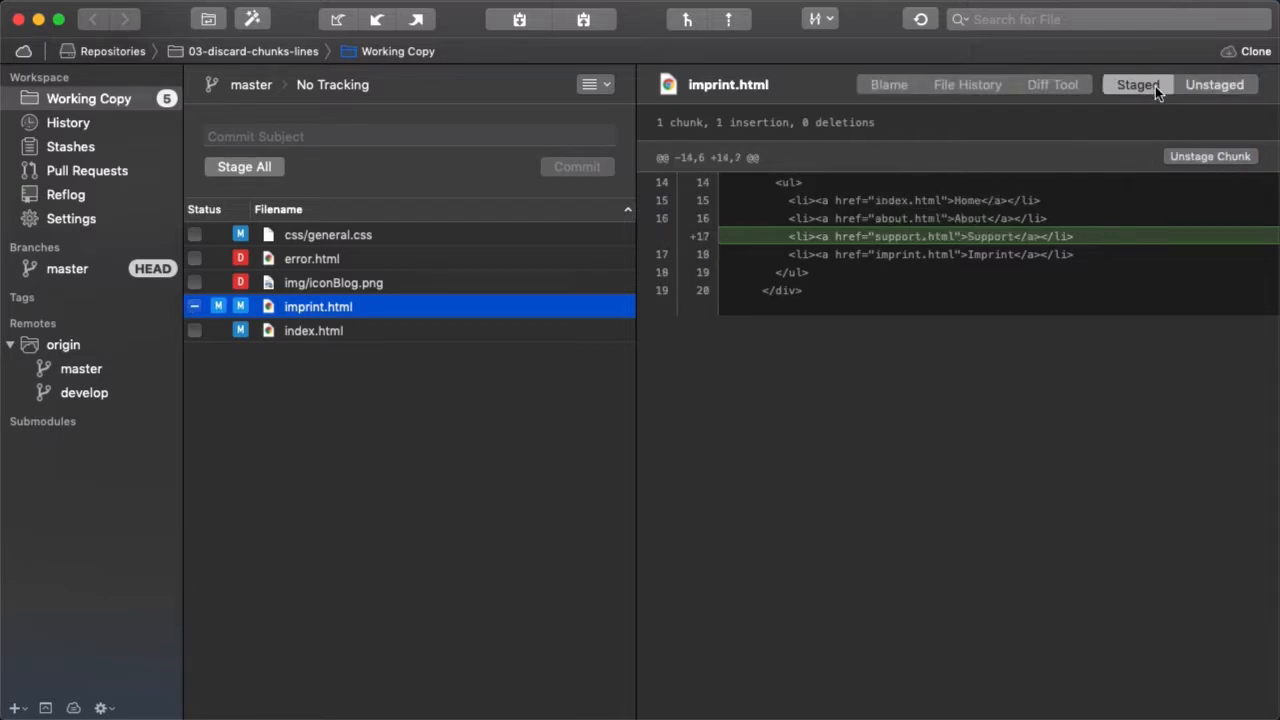